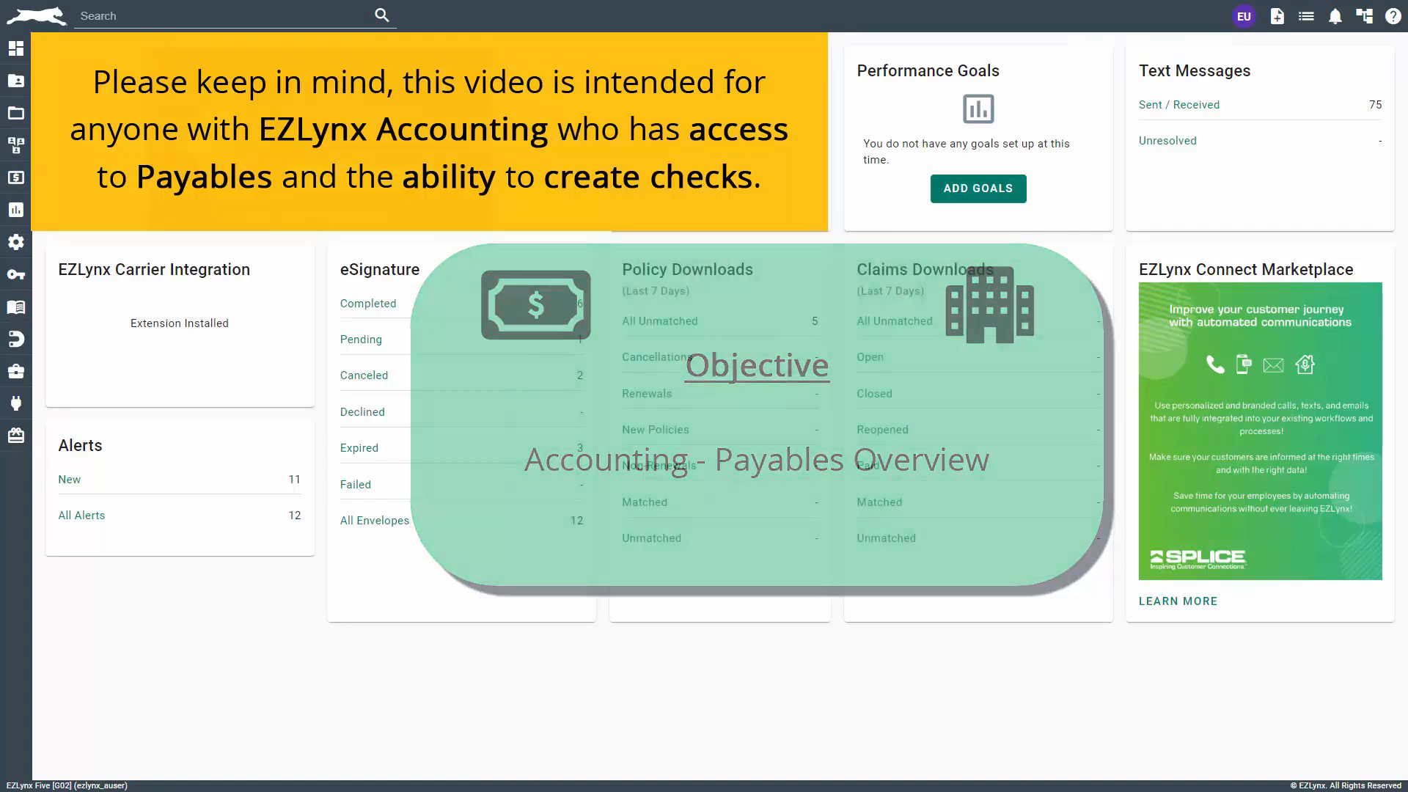
Go to Accounting > Payables, landing on the Overview with $1,156,867.51 total payables.
left_click(15, 178)
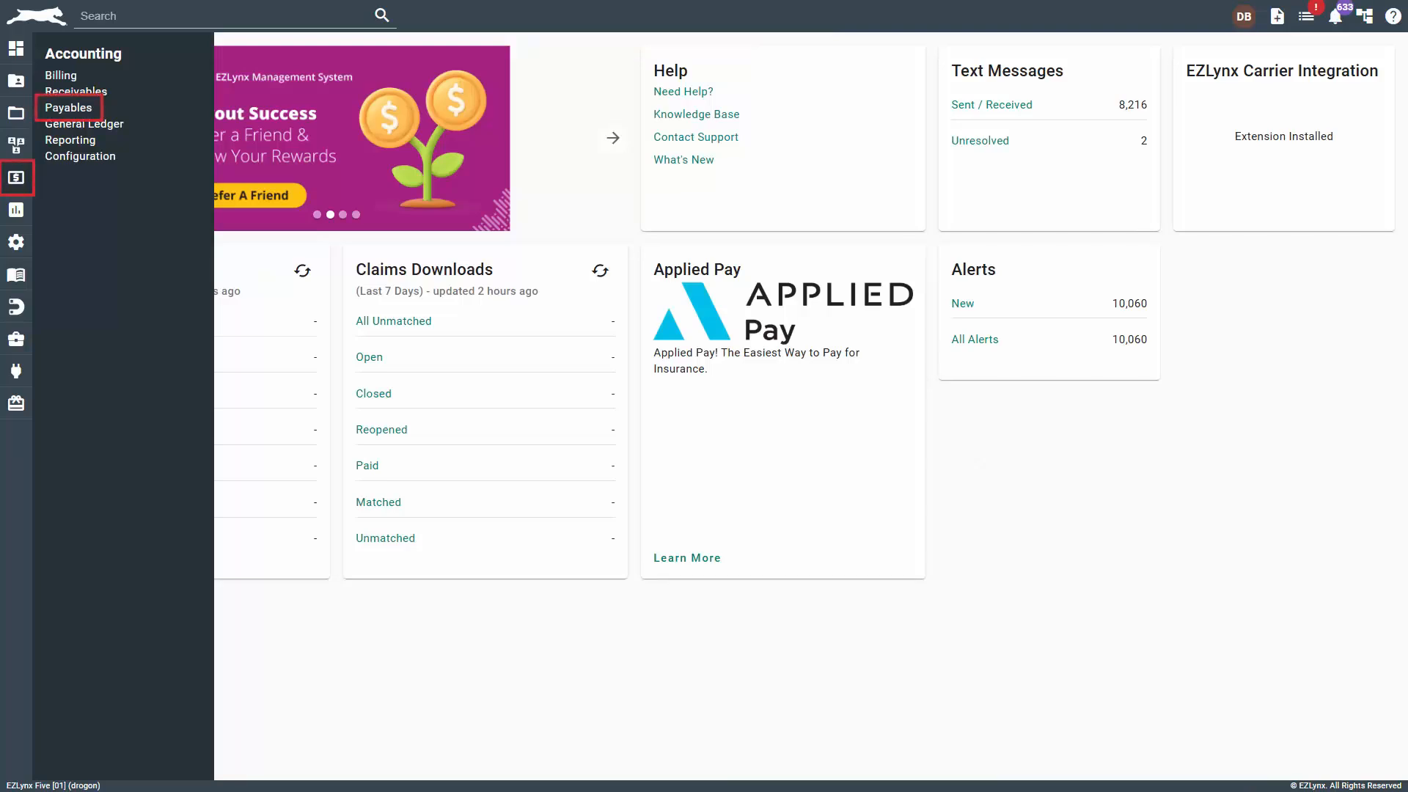
left_click(69, 108)
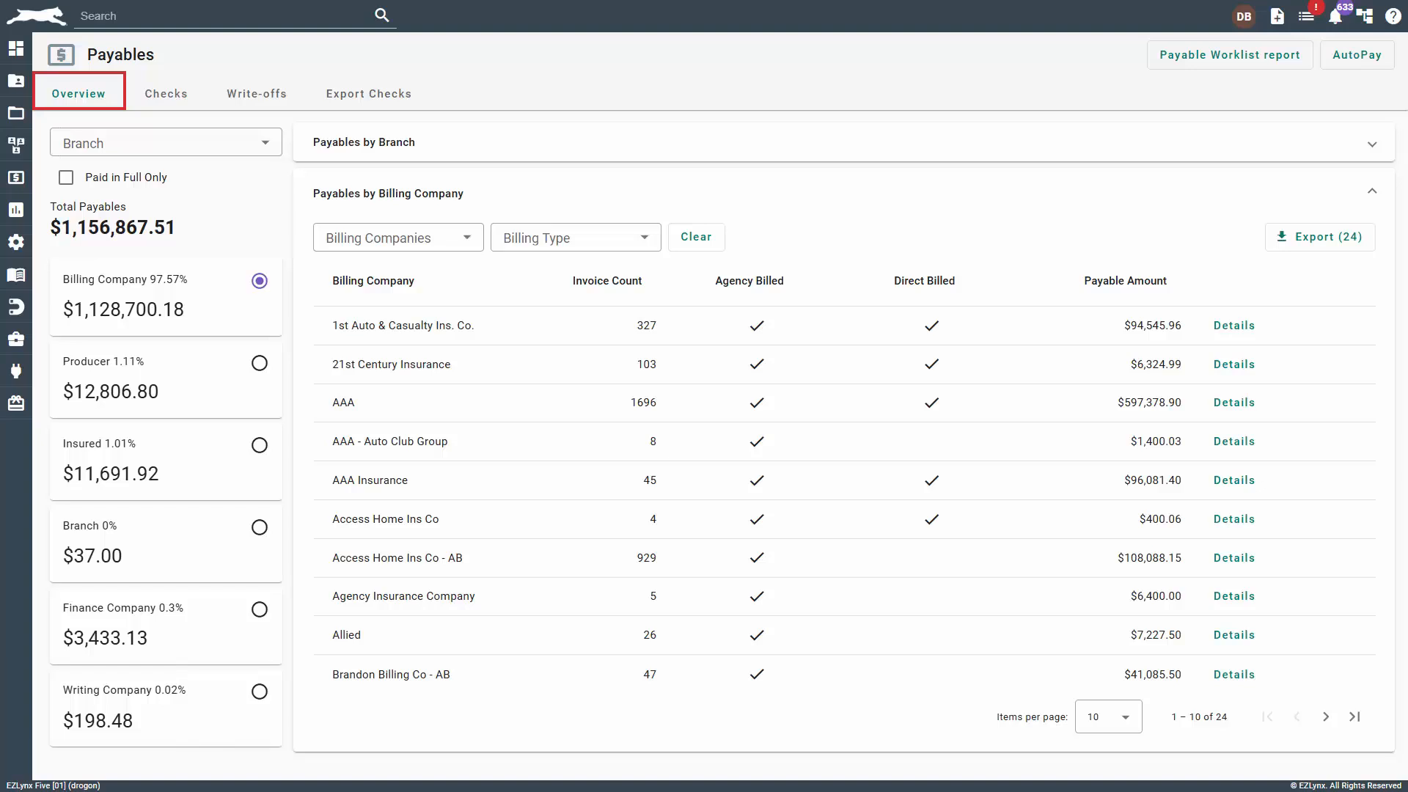
Expand Payables by Branch, then filter to Paid in Full Only, reducing the total to $192,257.35.
left_click(166, 142)
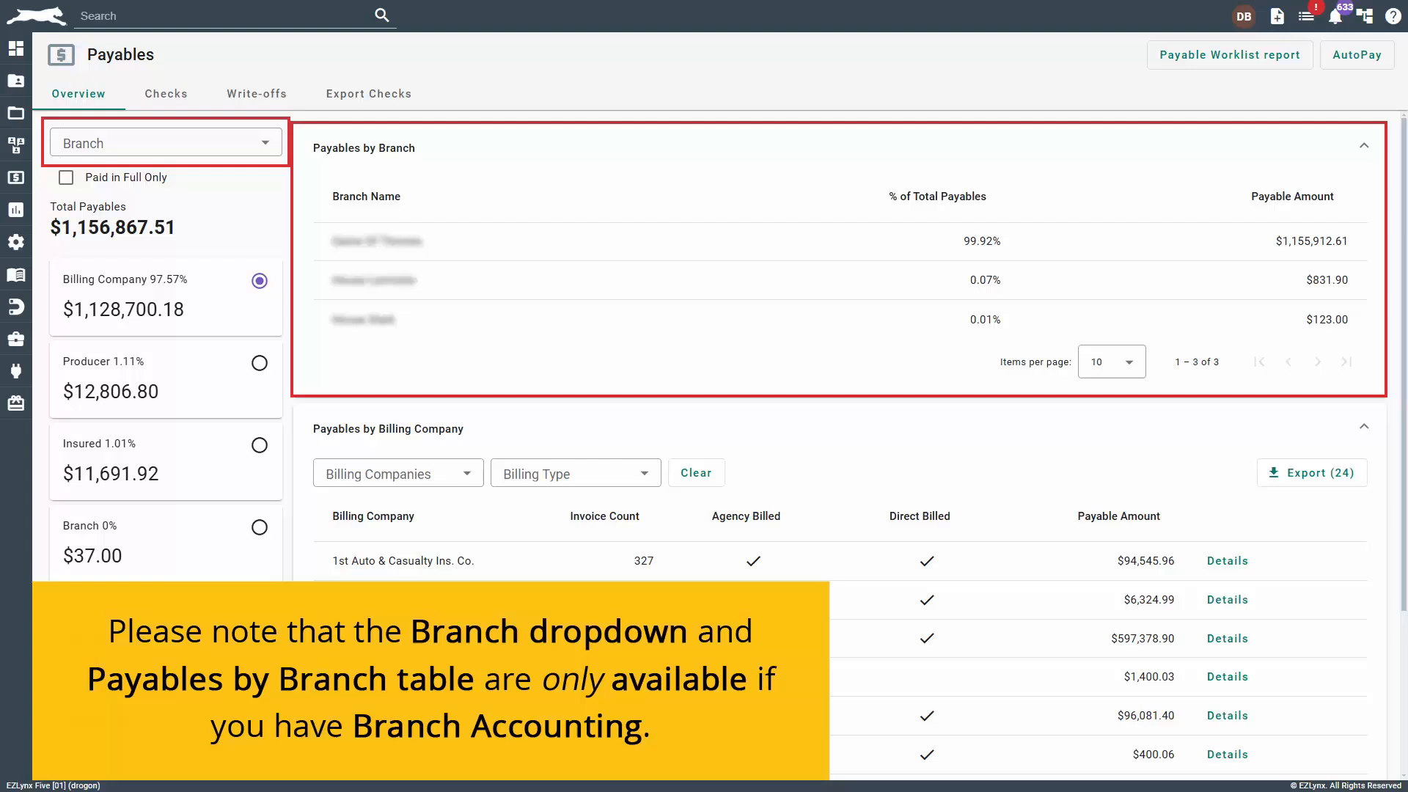
left_click(64, 178)
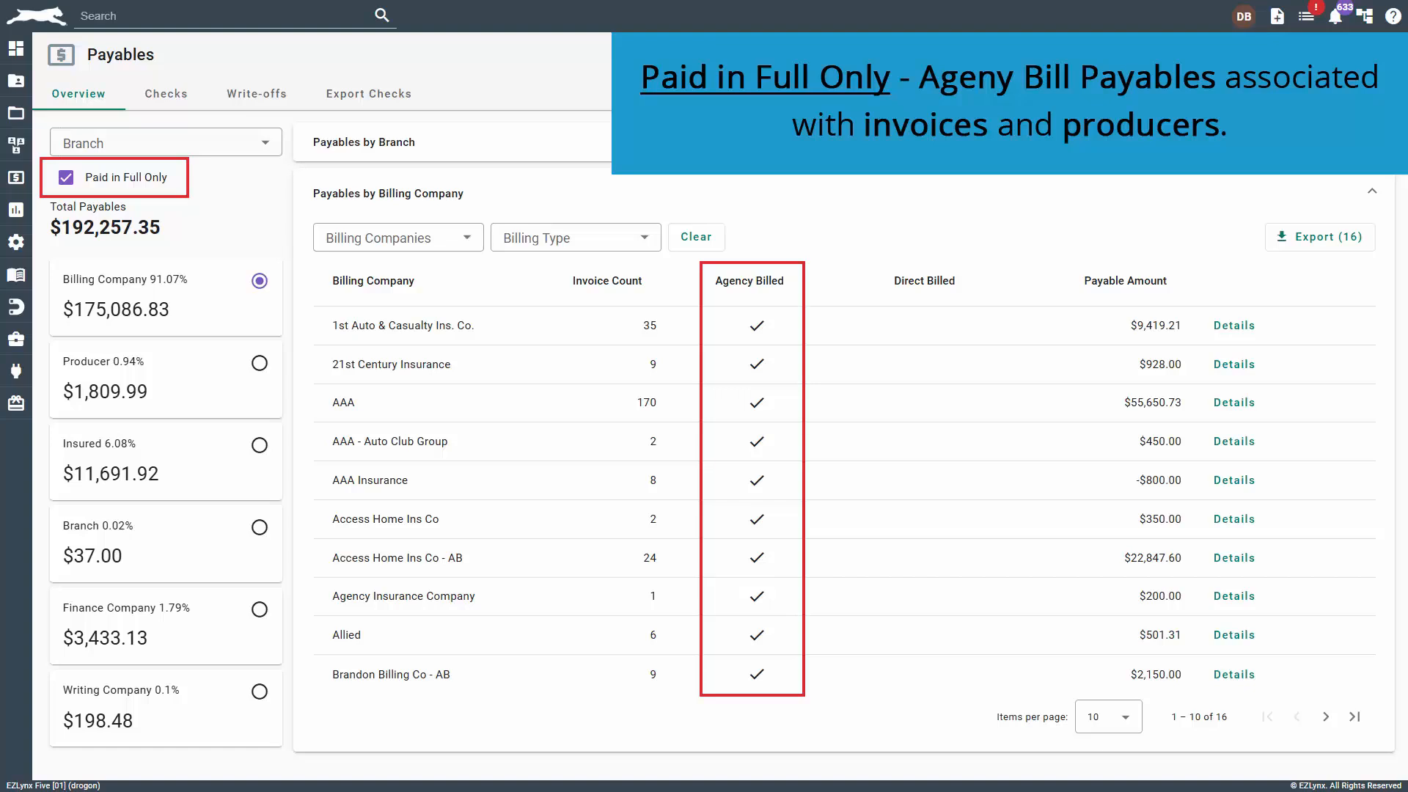
Clear the Paid in Full Only filter, restoring the $1,156,867.51 total across 24 billing companies.
left_click(65, 177)
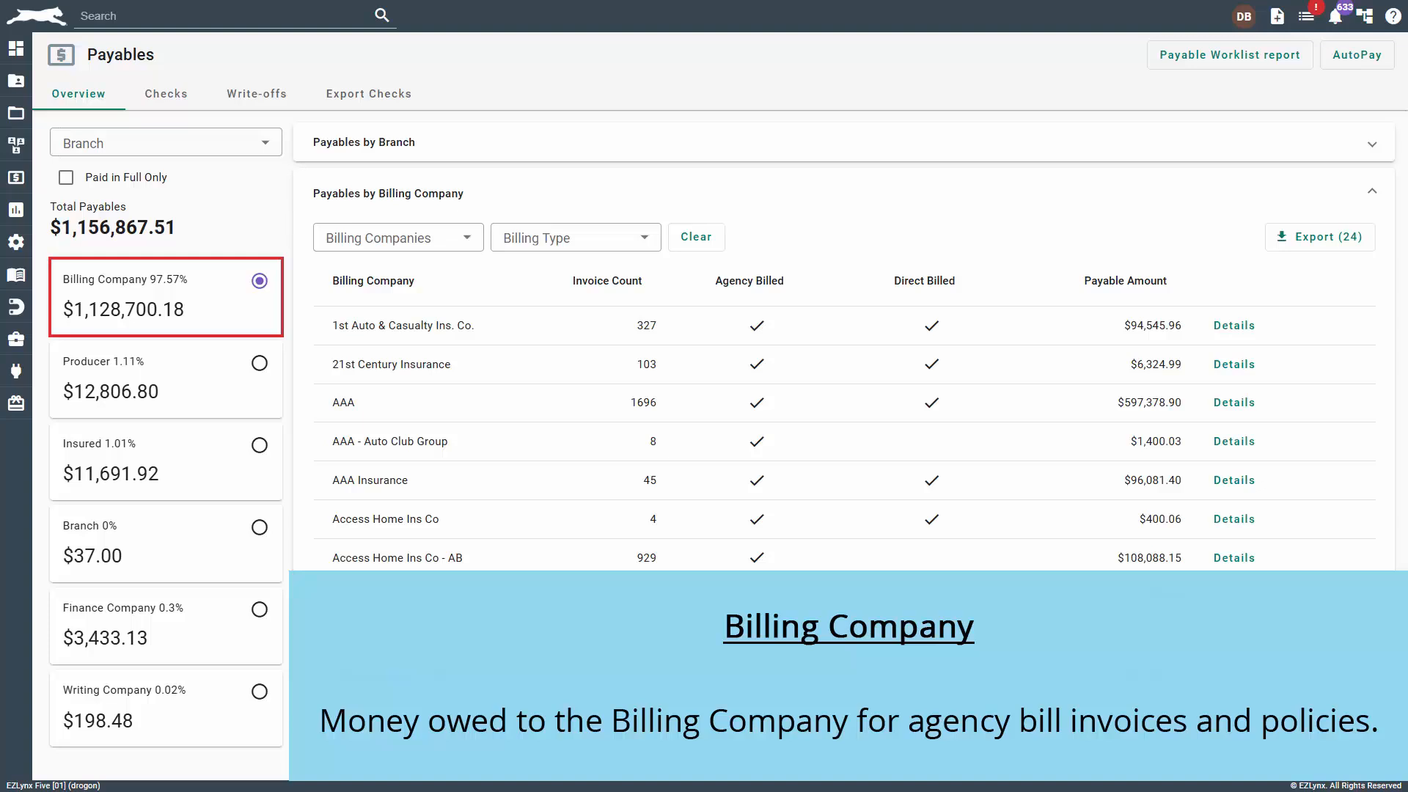
scroll("down", 3)
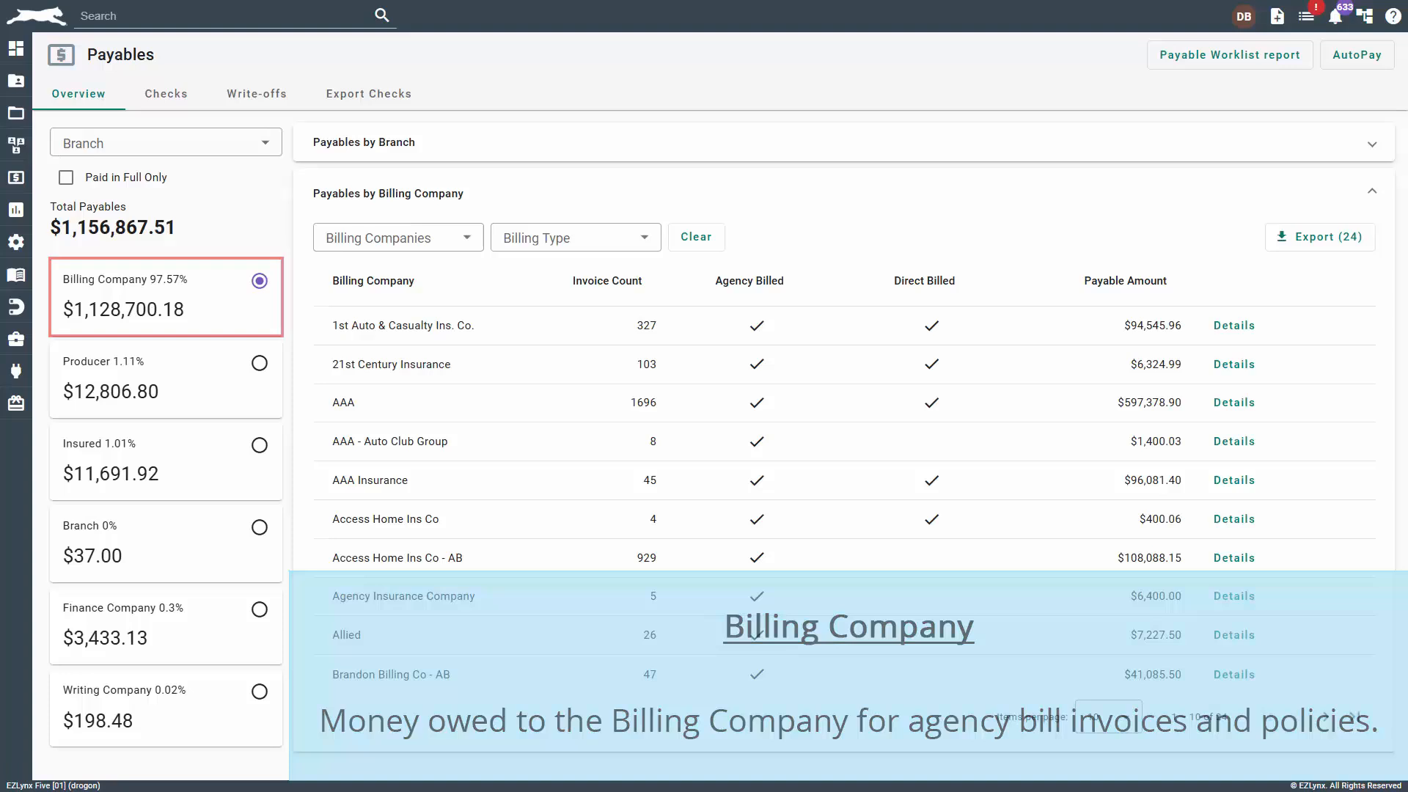
left_click(260, 525)
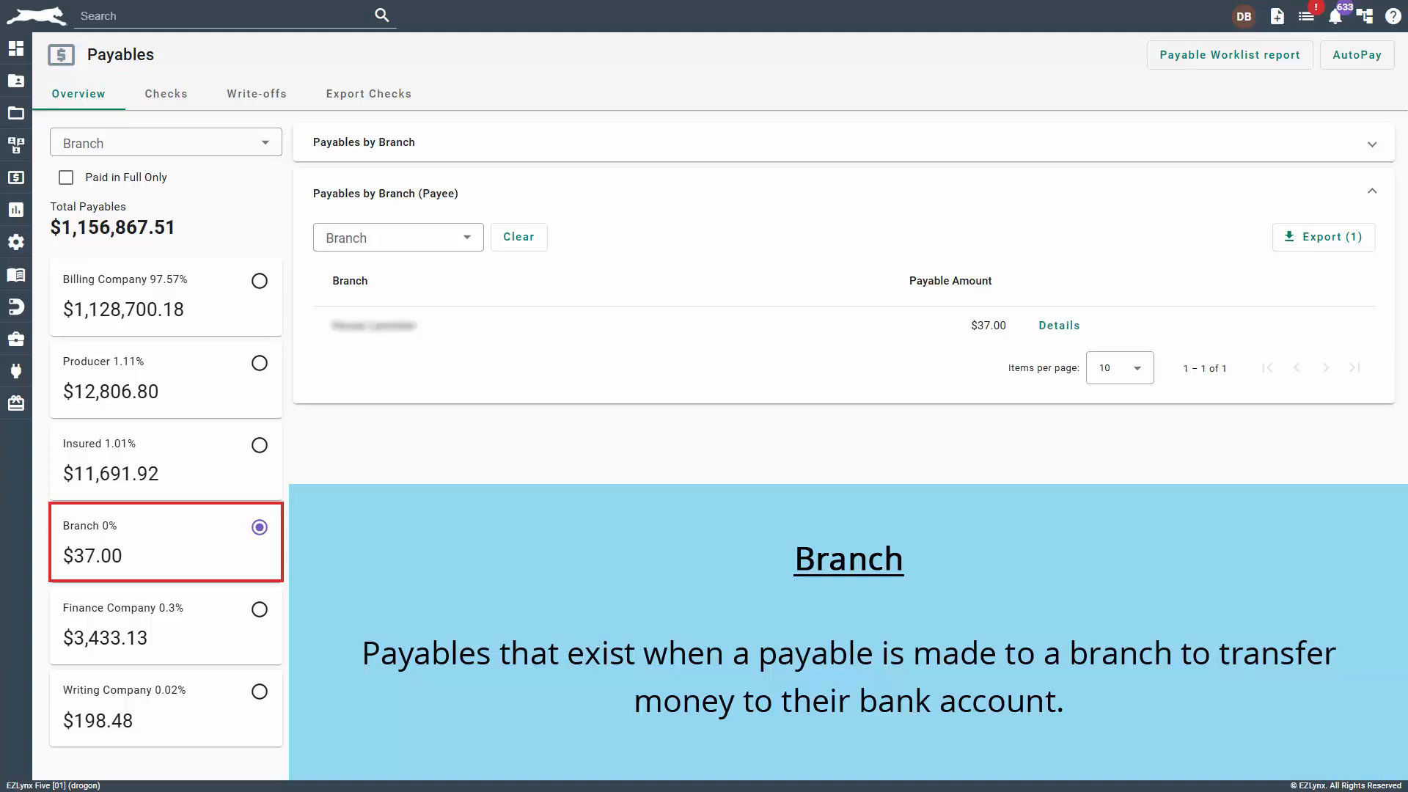
left_click(259, 609)
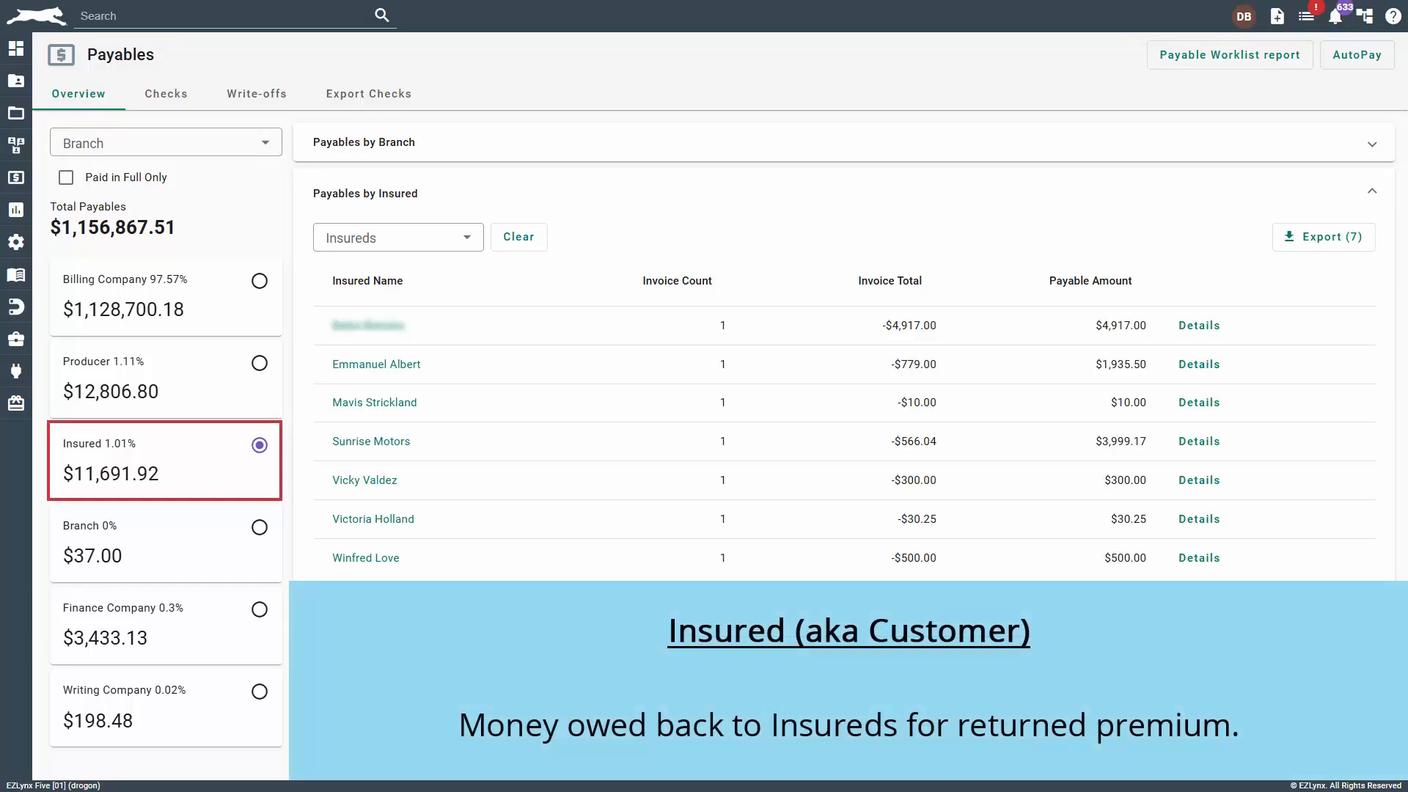
left_click(259, 362)
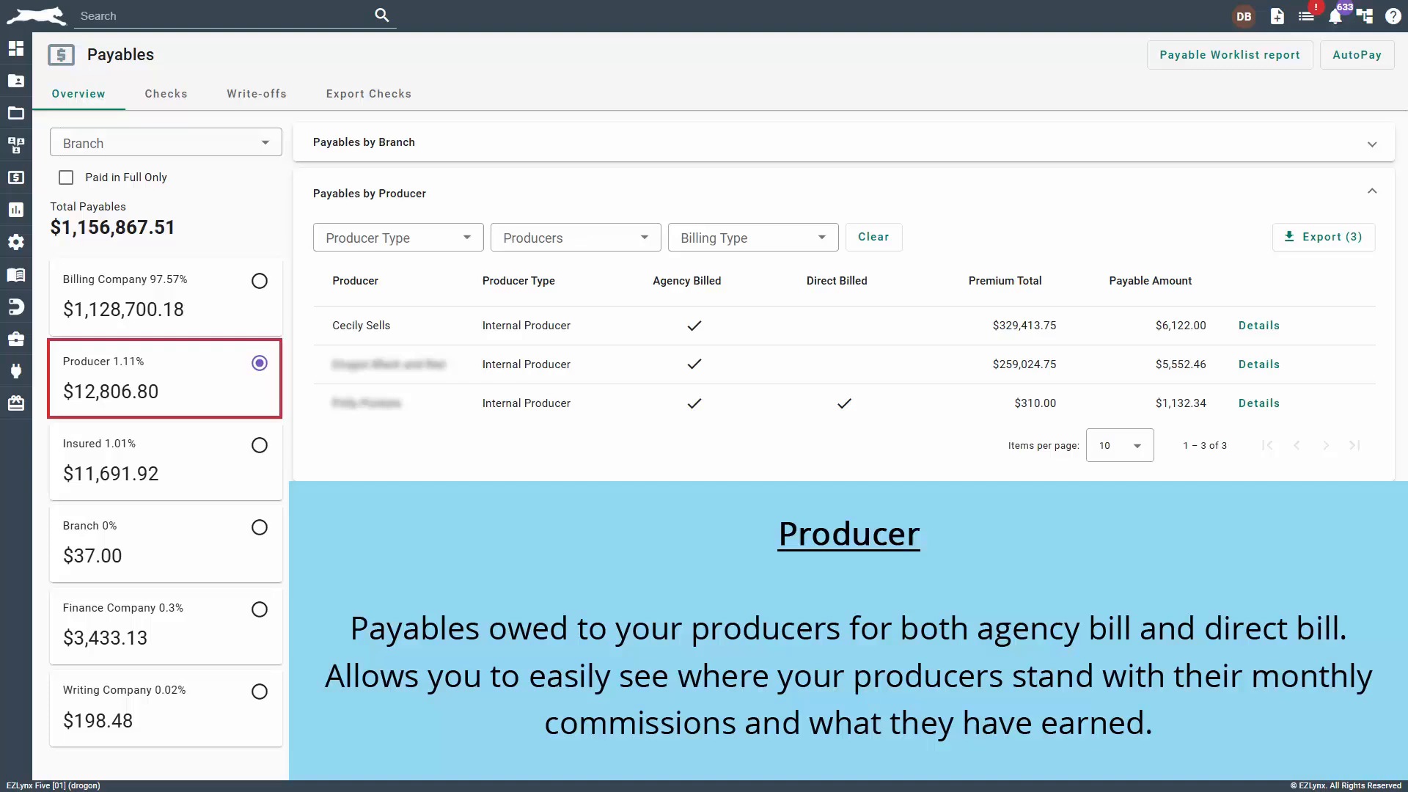
left_click(258, 691)
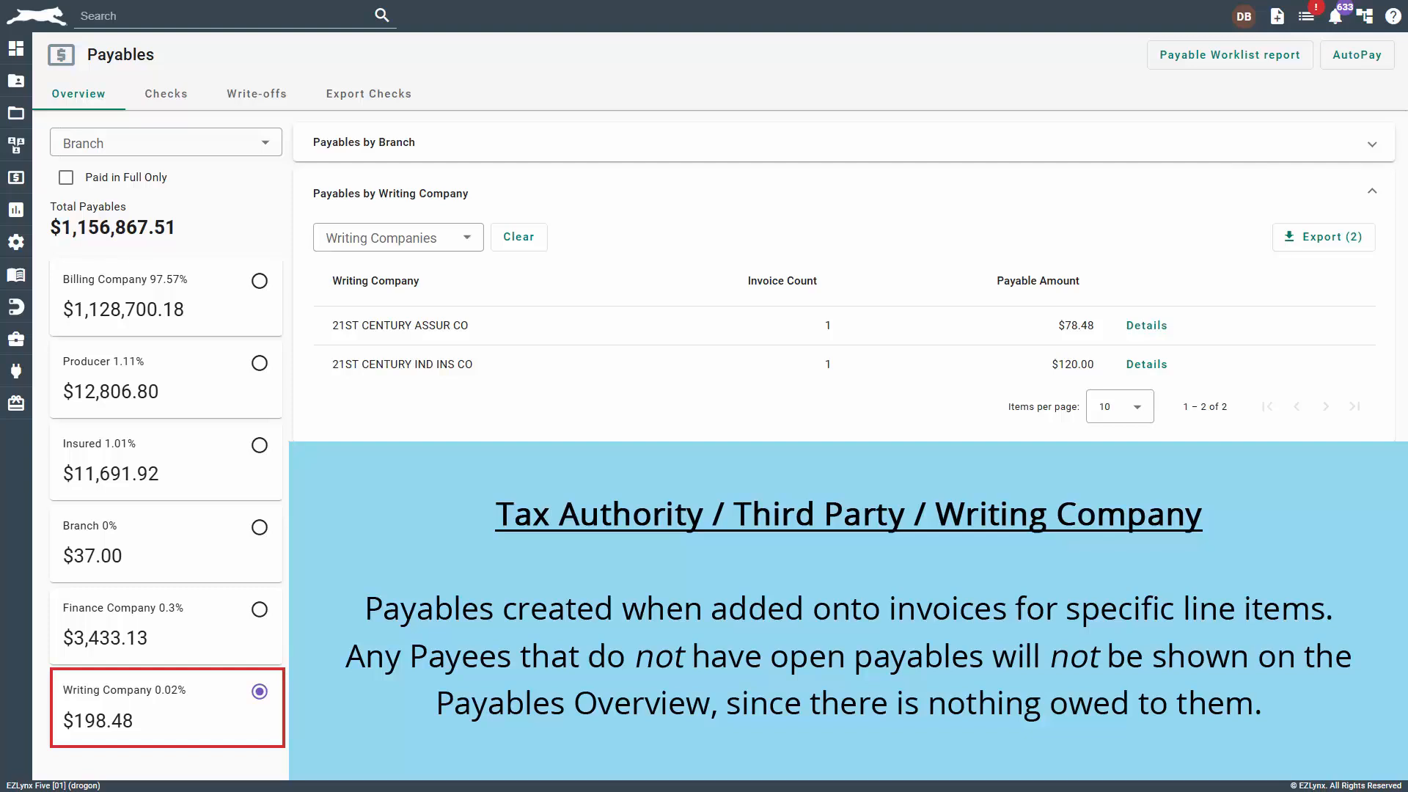
left_click(259, 282)
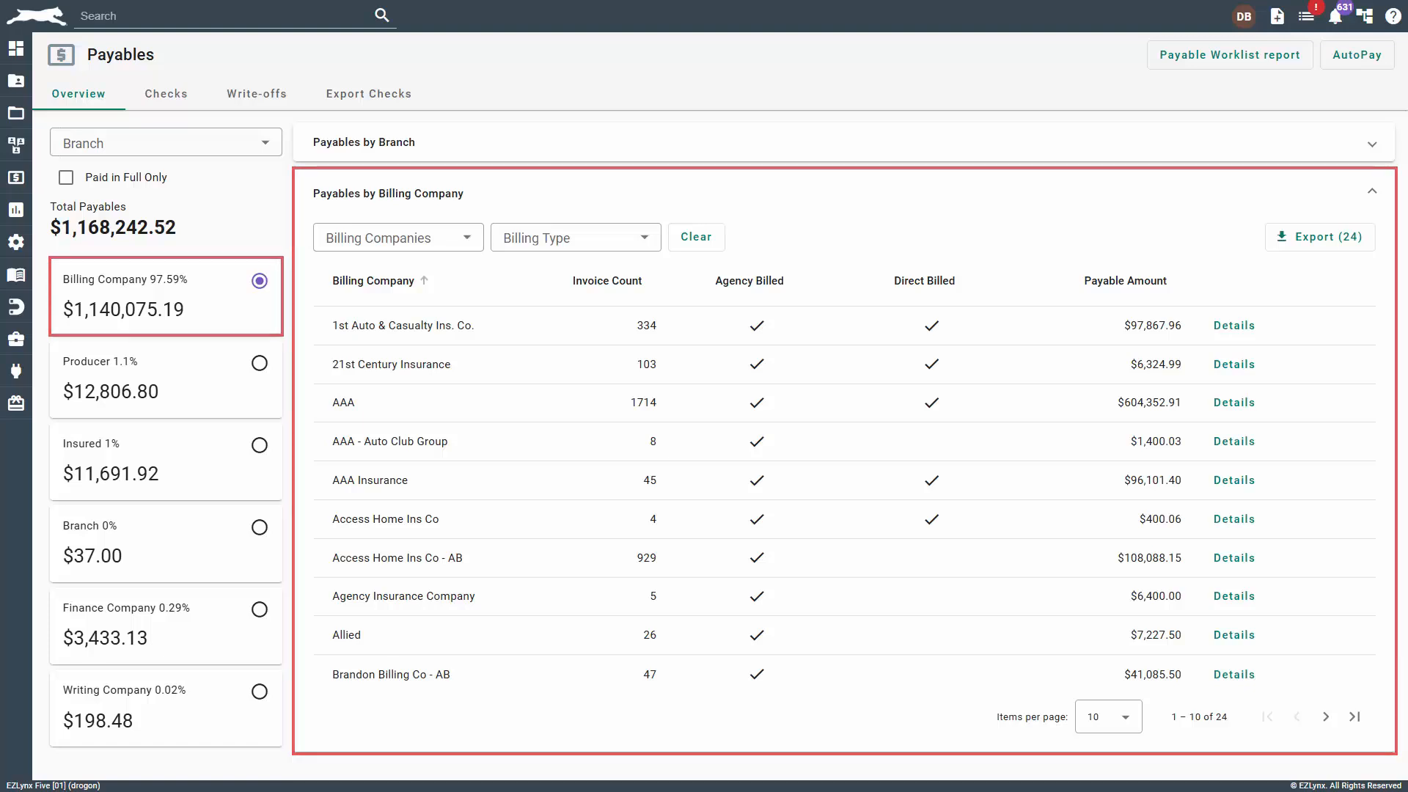
left_click(376, 280)
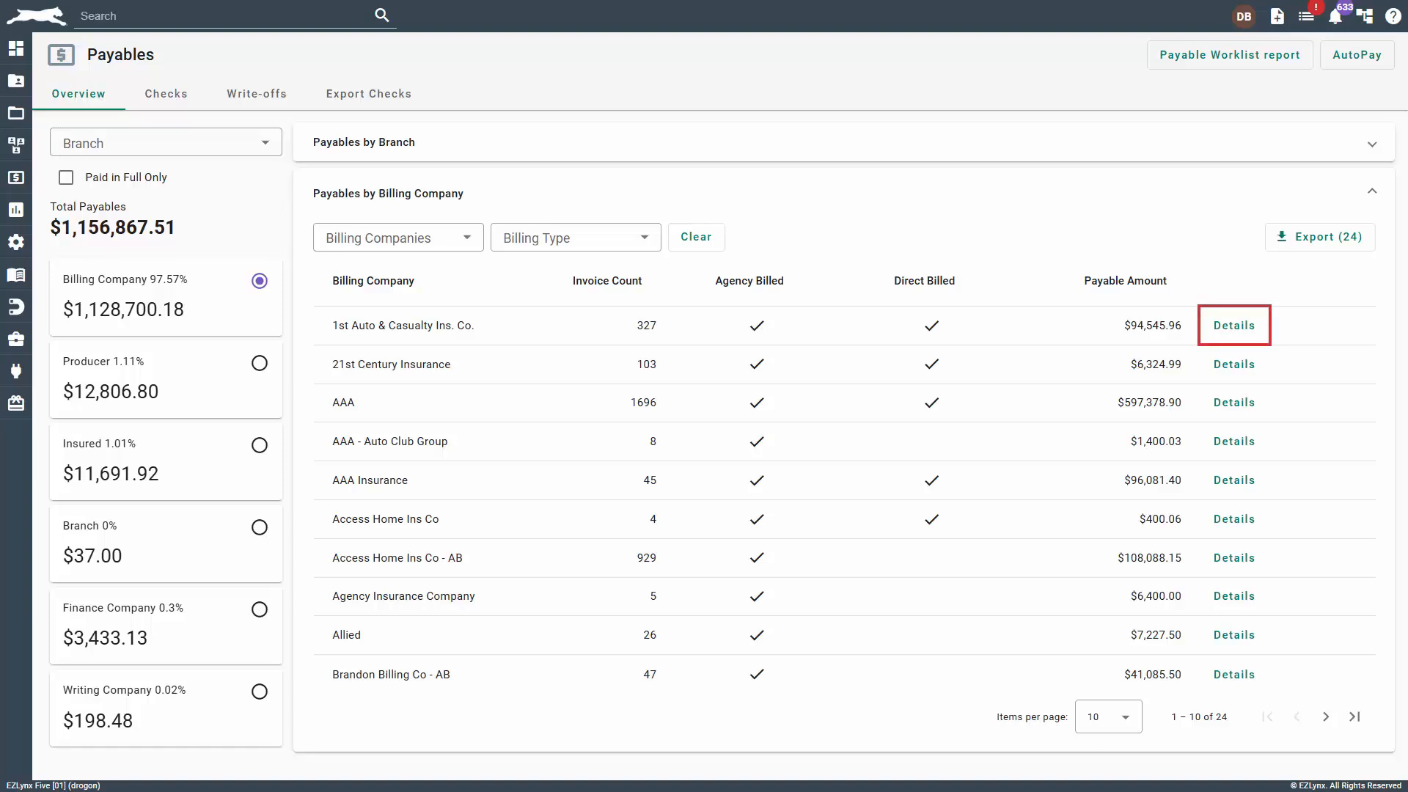
View 1st Auto & Casualty's $94,545.96 payable details and its linked direct bill receipt 006947.
left_click(1233, 326)
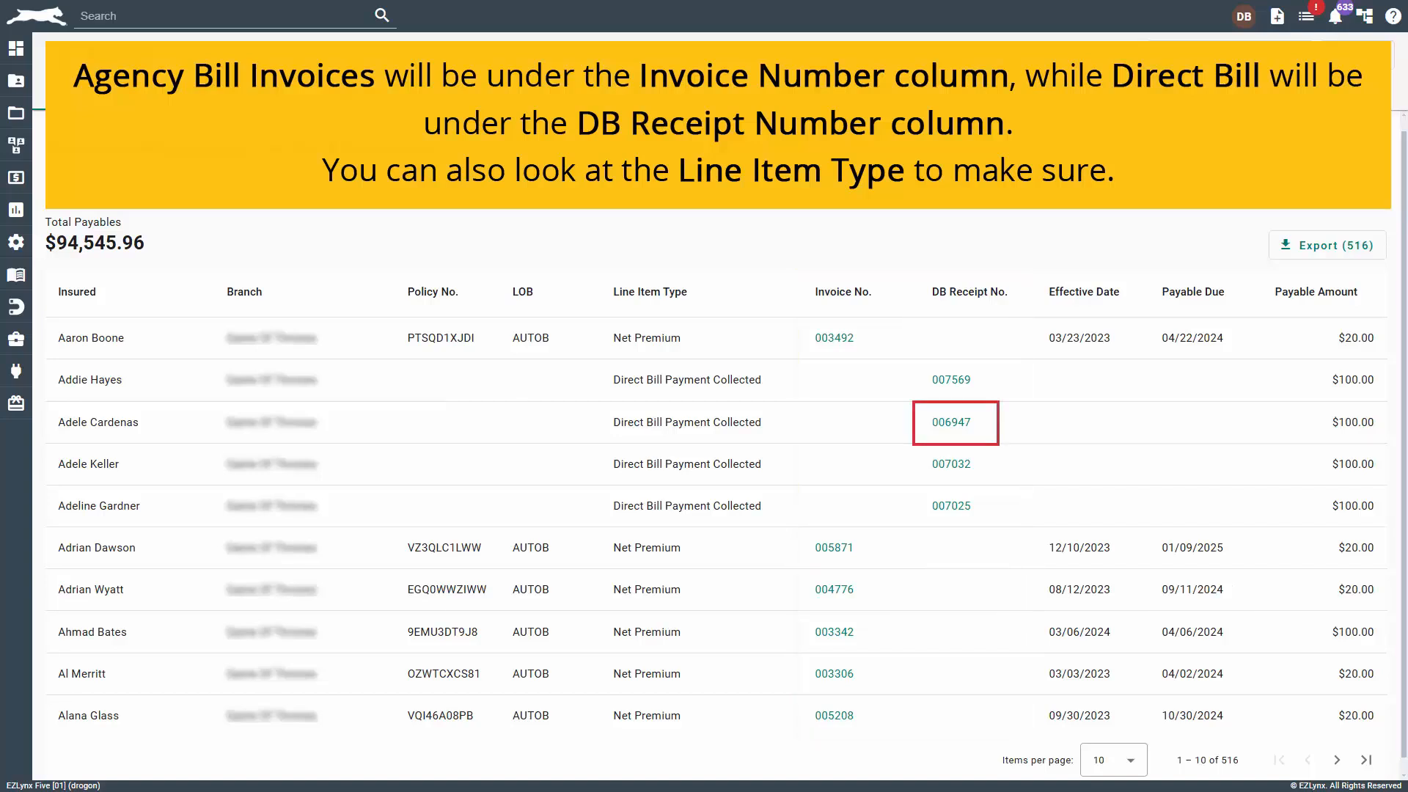
left_click(951, 378)
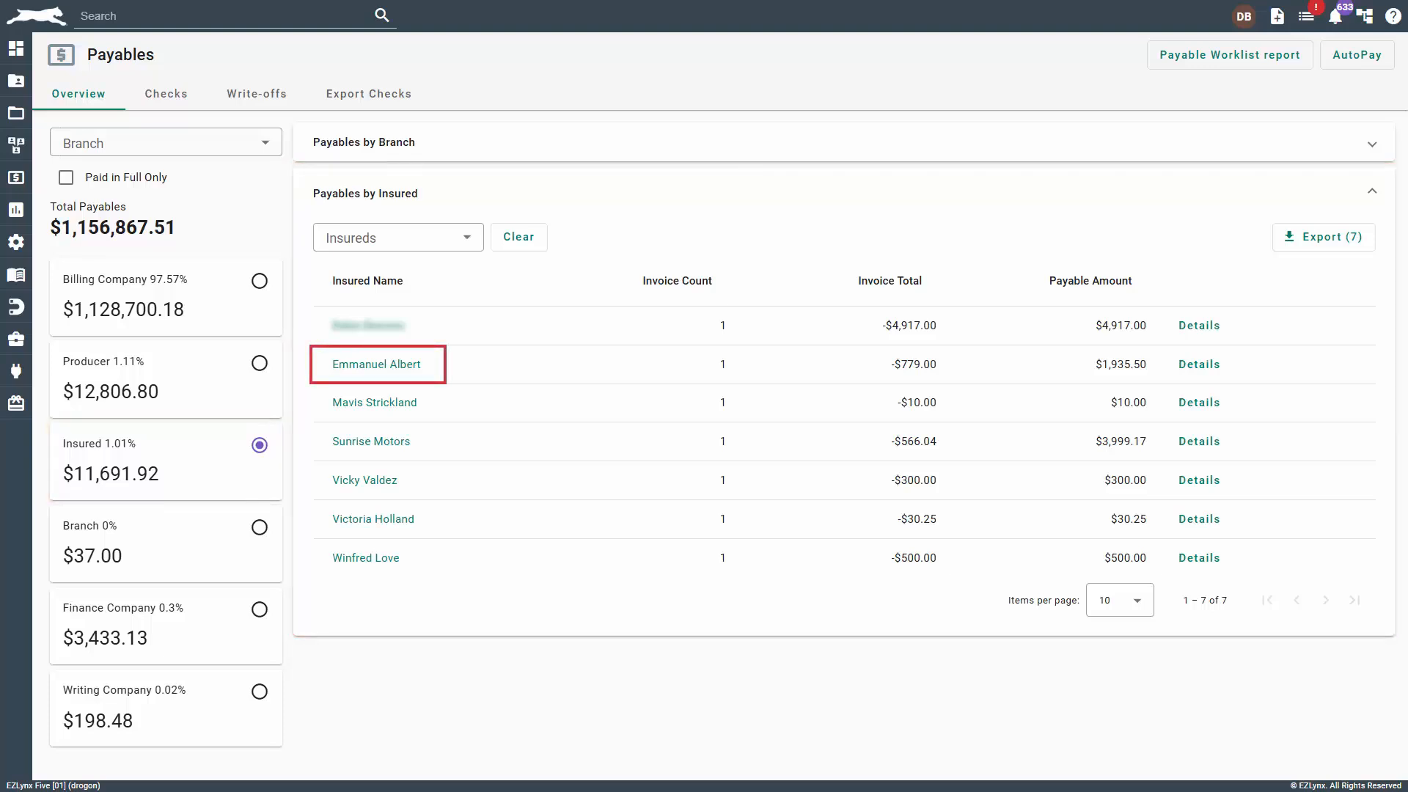
left_click(377, 364)
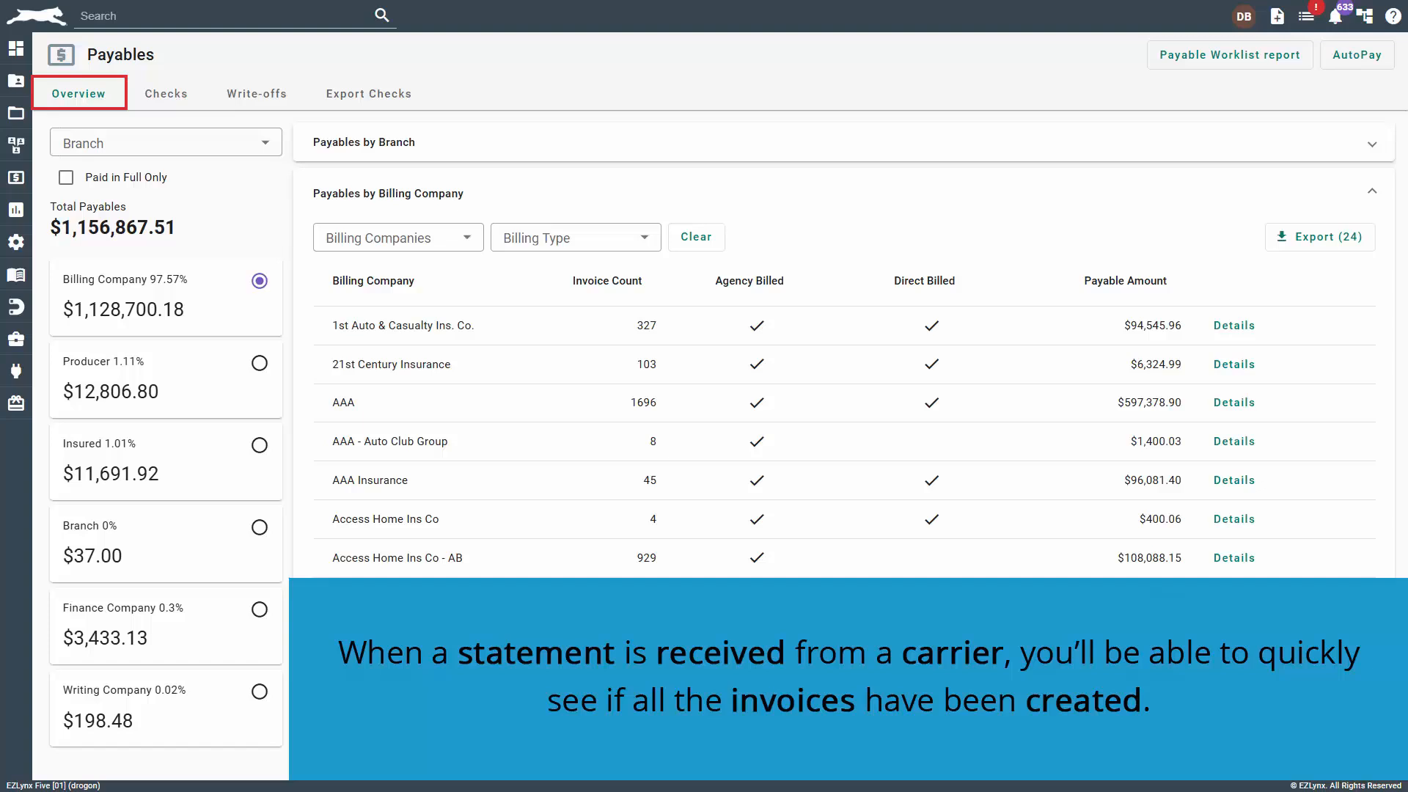
left_click(259, 381)
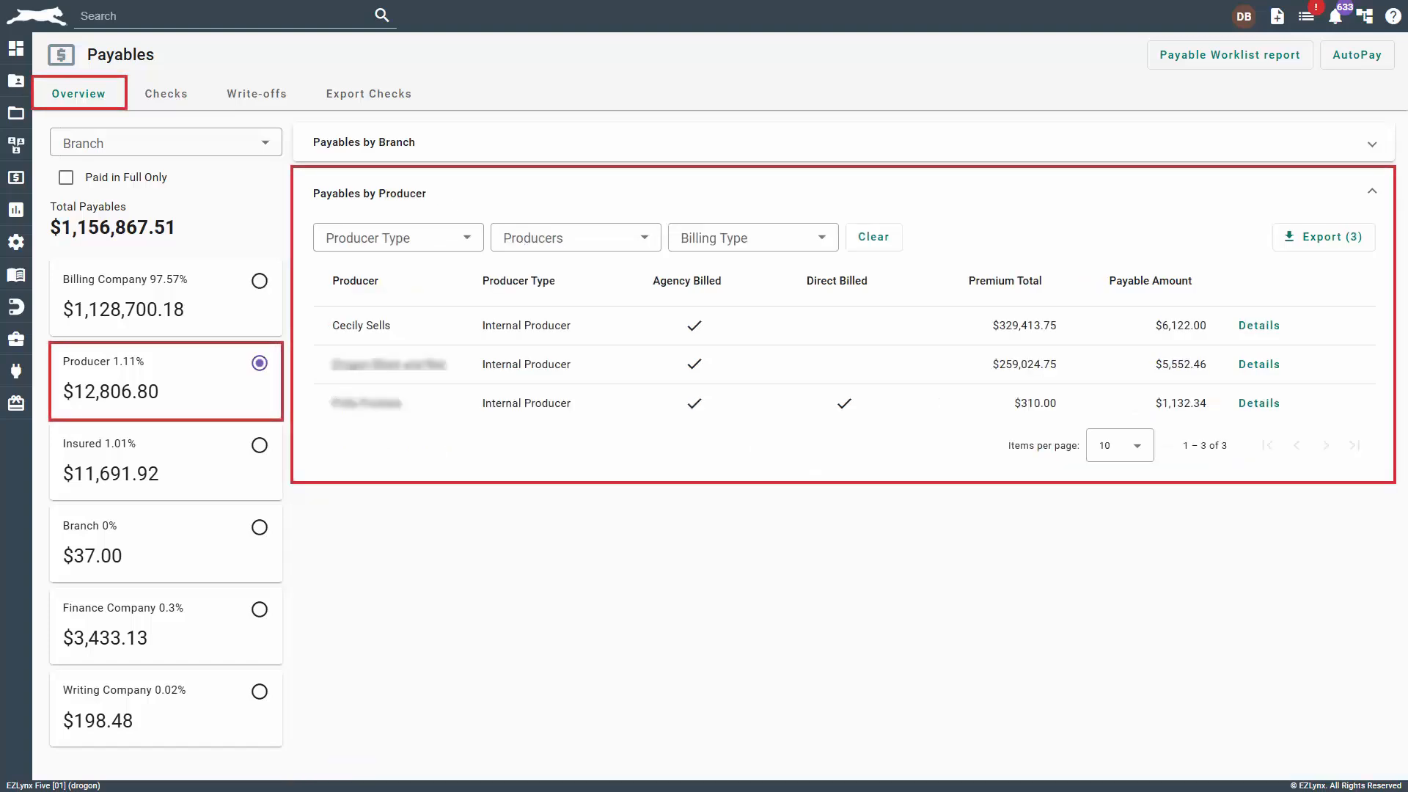